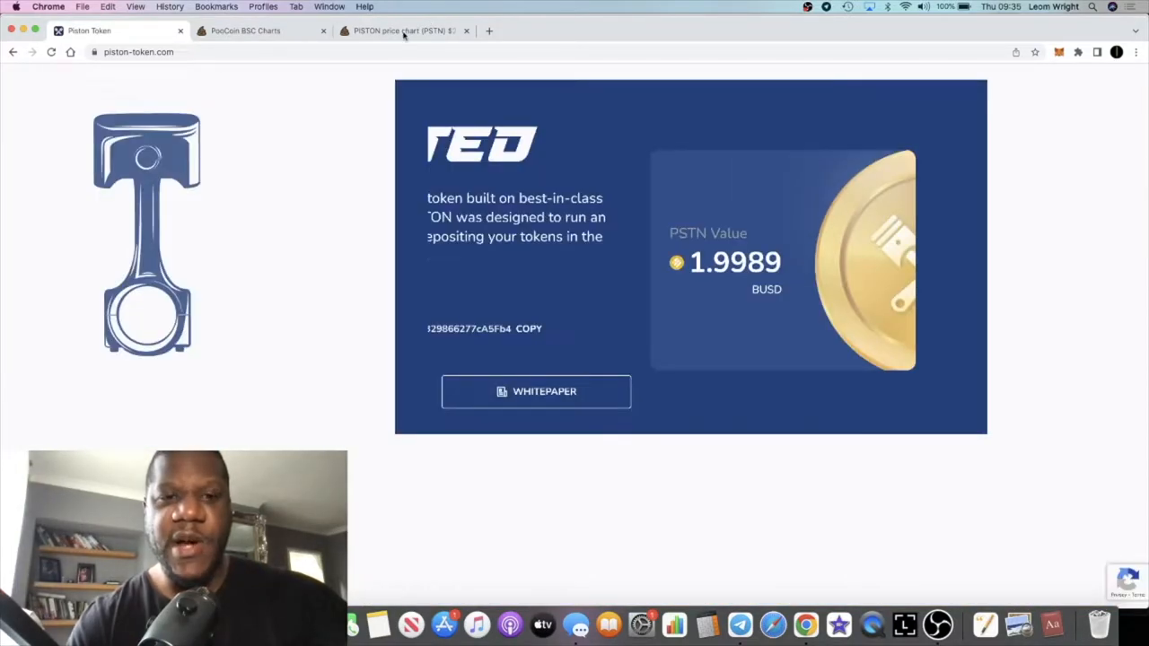
# Step: Check the PSTN chart, then view the Race gauges: 1564.0158 PSTN tank, 0.1509 fuel
pyautogui.click(404, 30)
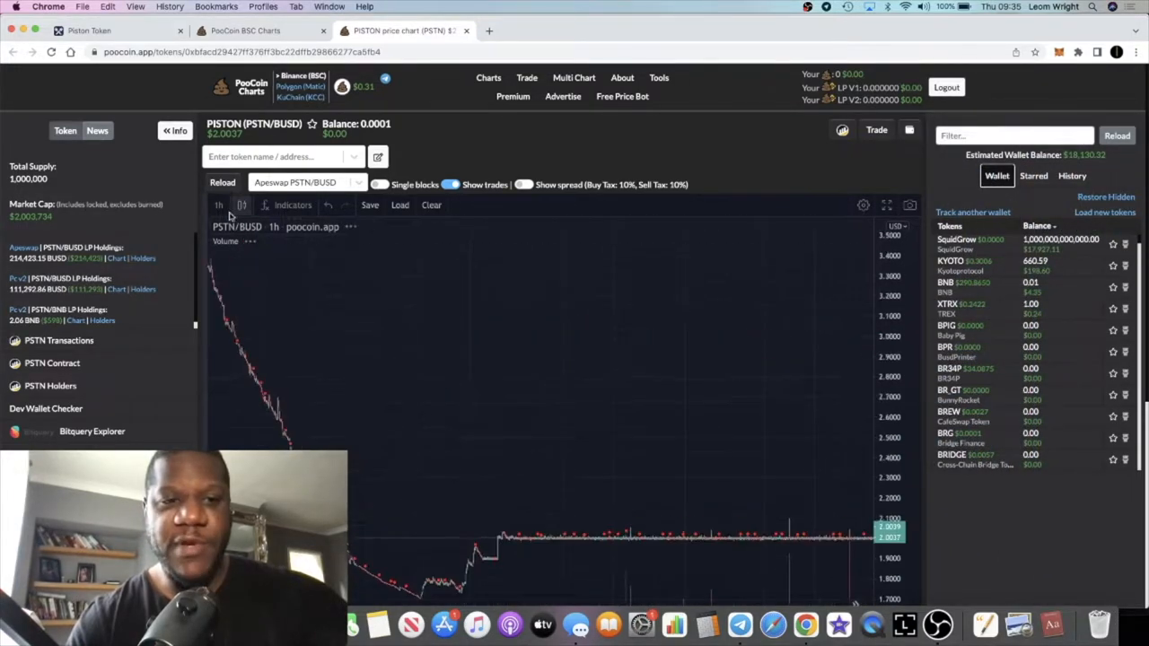
pyautogui.click(218, 205)
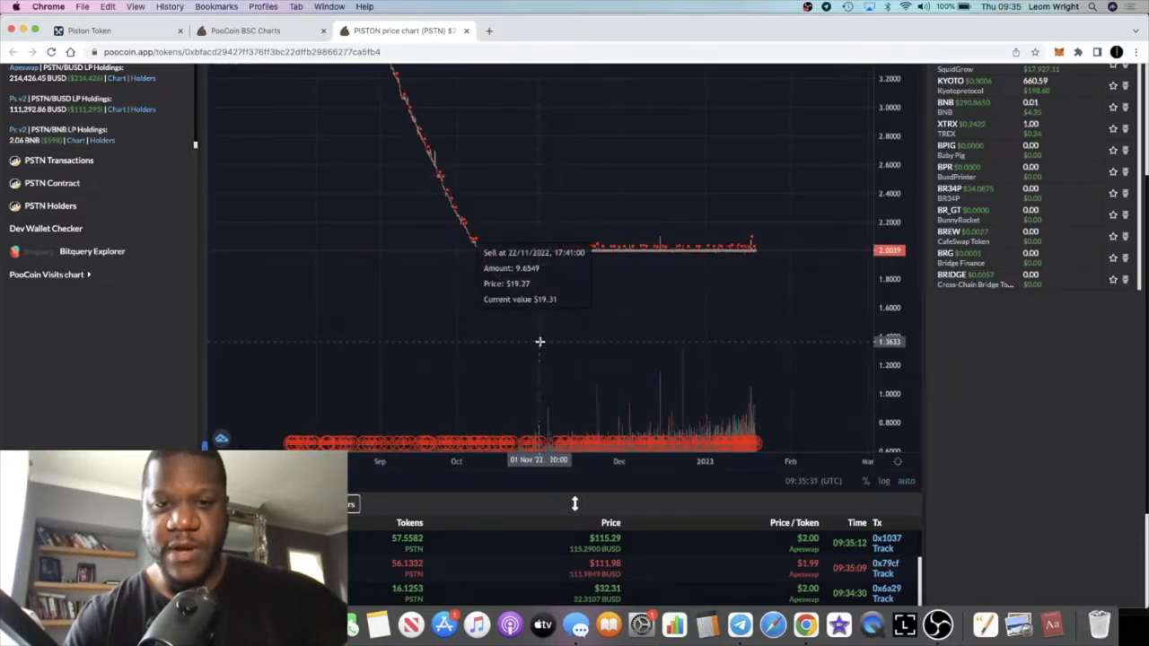
pyautogui.moveTo(661, 294)
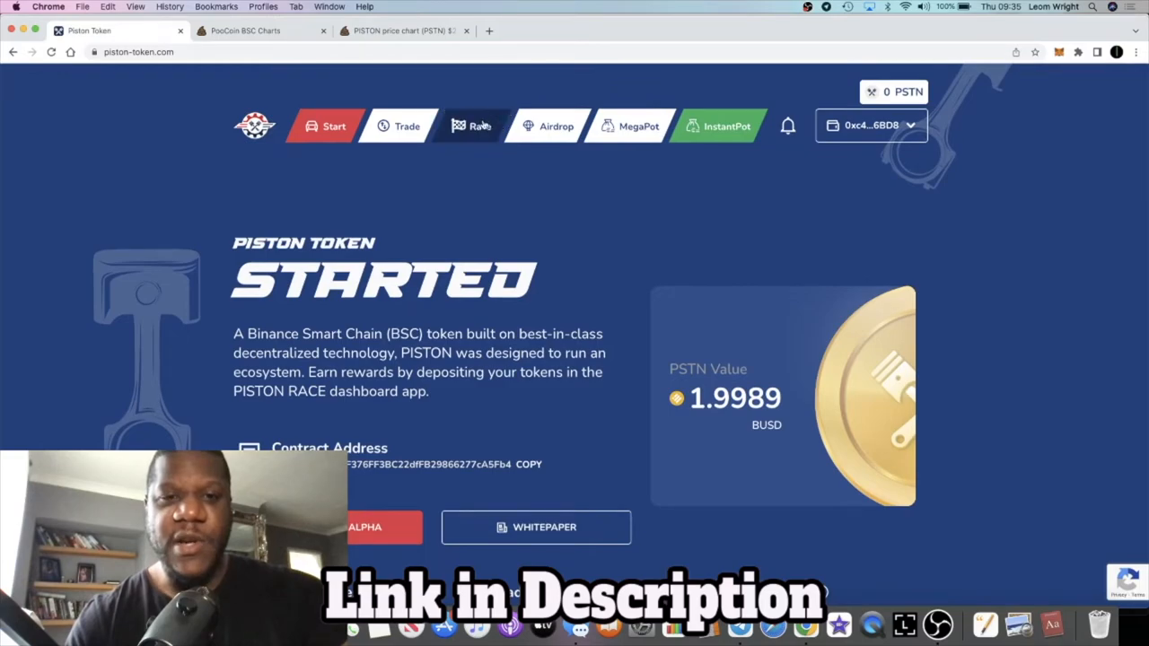
pyautogui.click(472, 125)
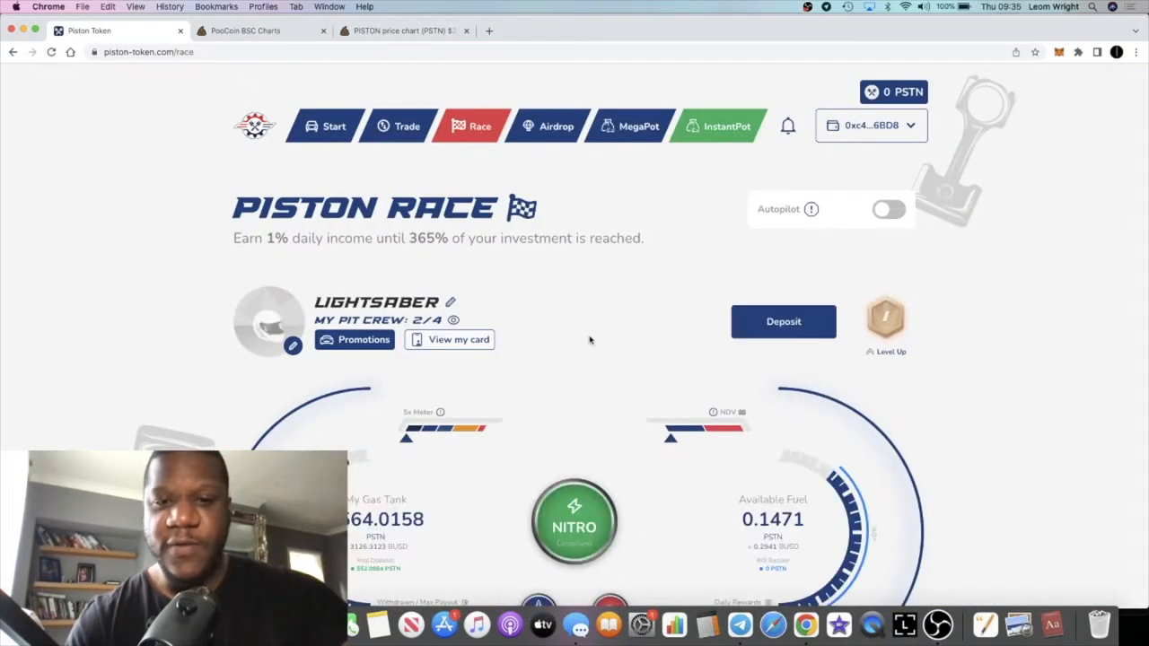
pyautogui.scroll(-3)
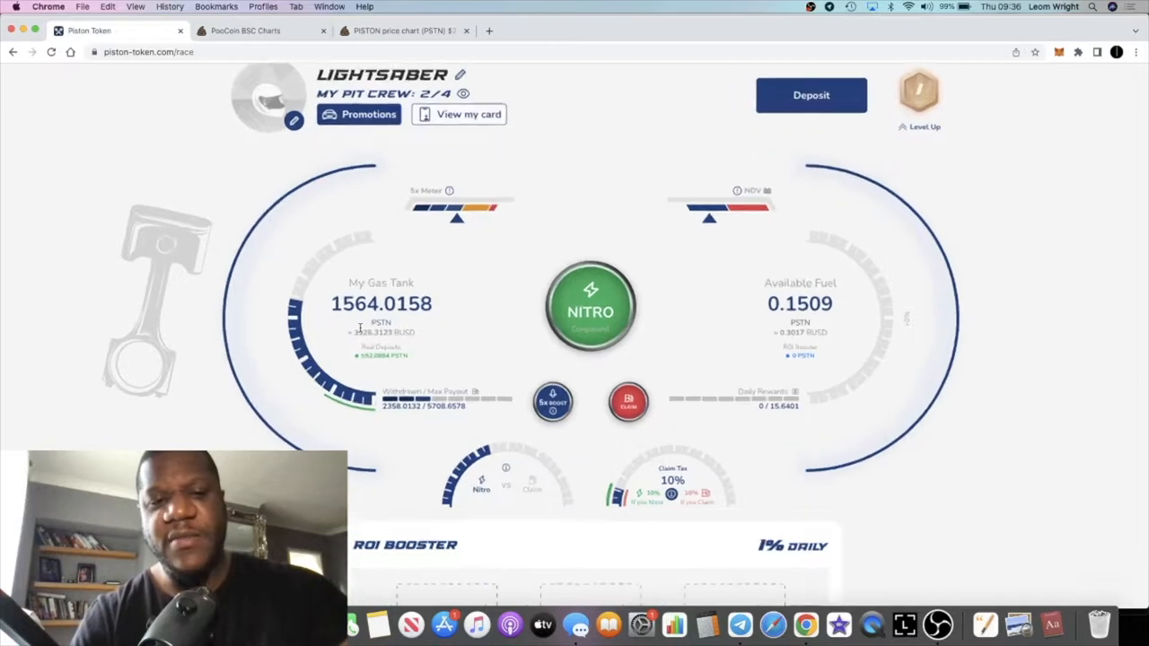
pyautogui.scroll(-3)
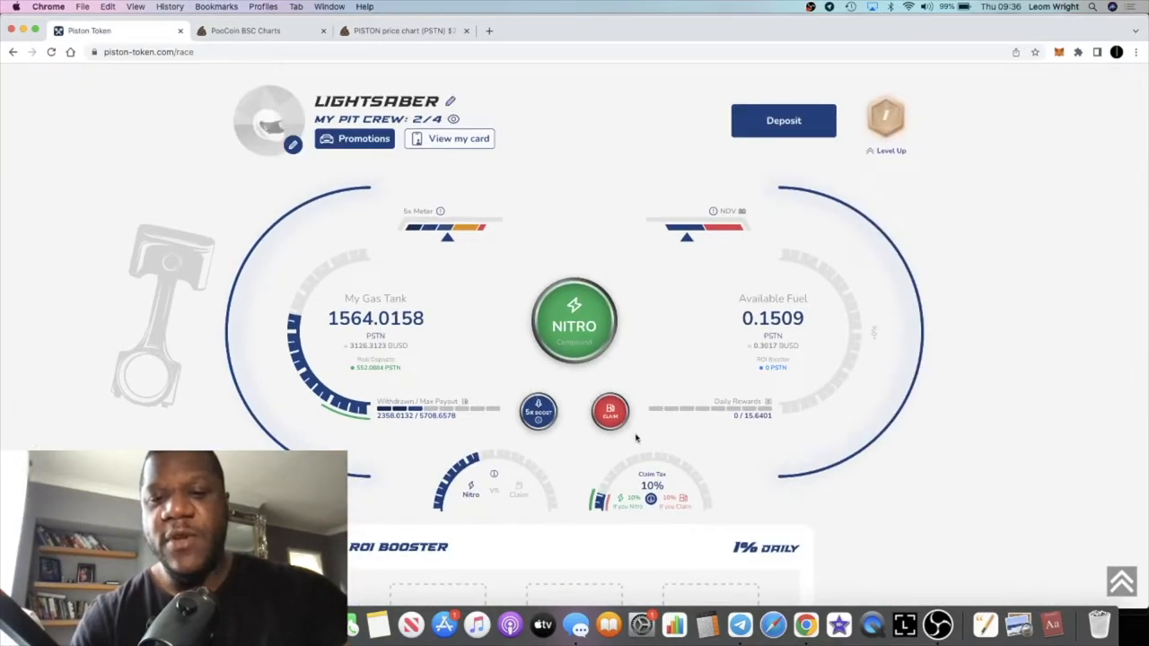
pyautogui.moveTo(702, 452)
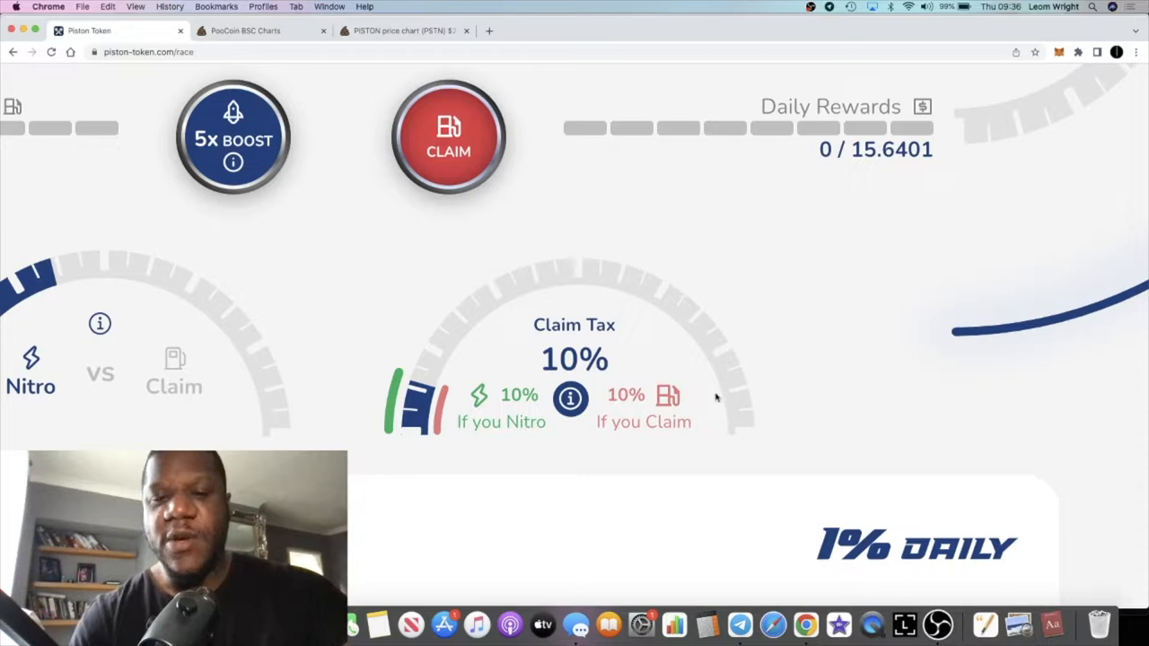
pyautogui.moveTo(681, 401)
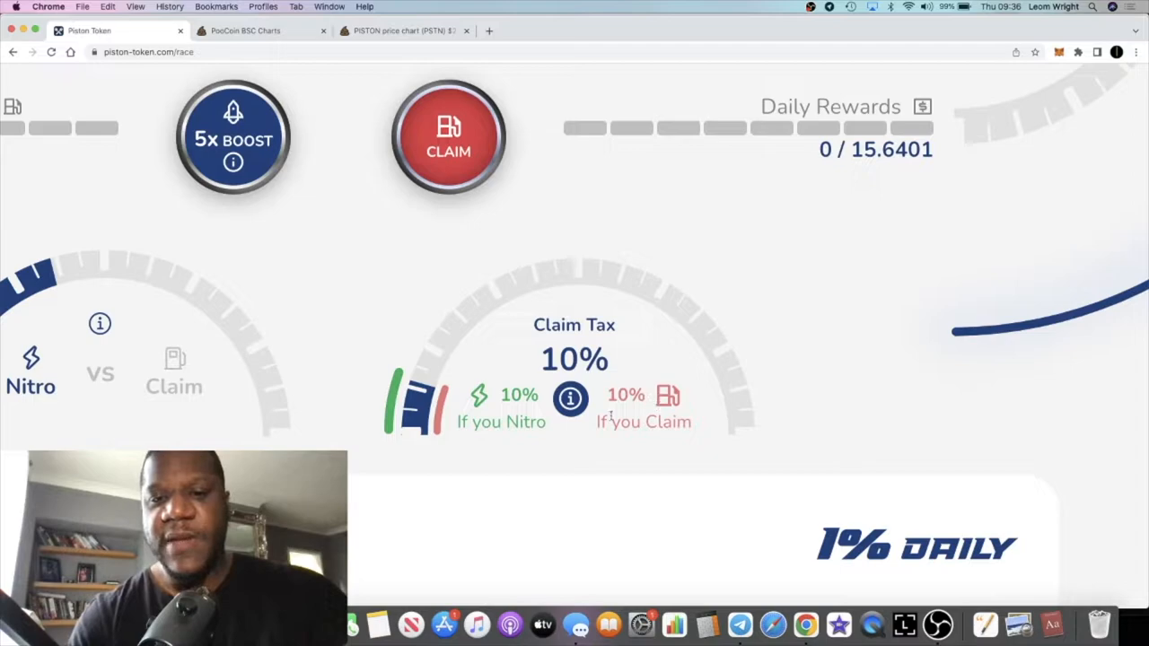
pyautogui.moveTo(599, 385)
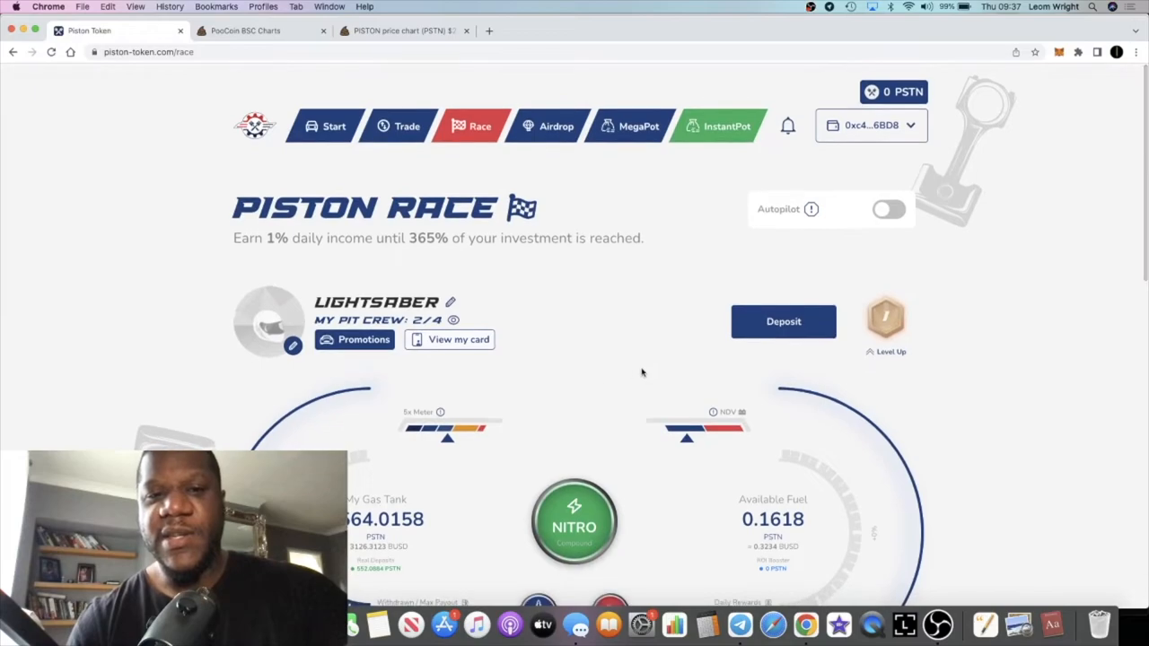
pyautogui.scroll(-3)
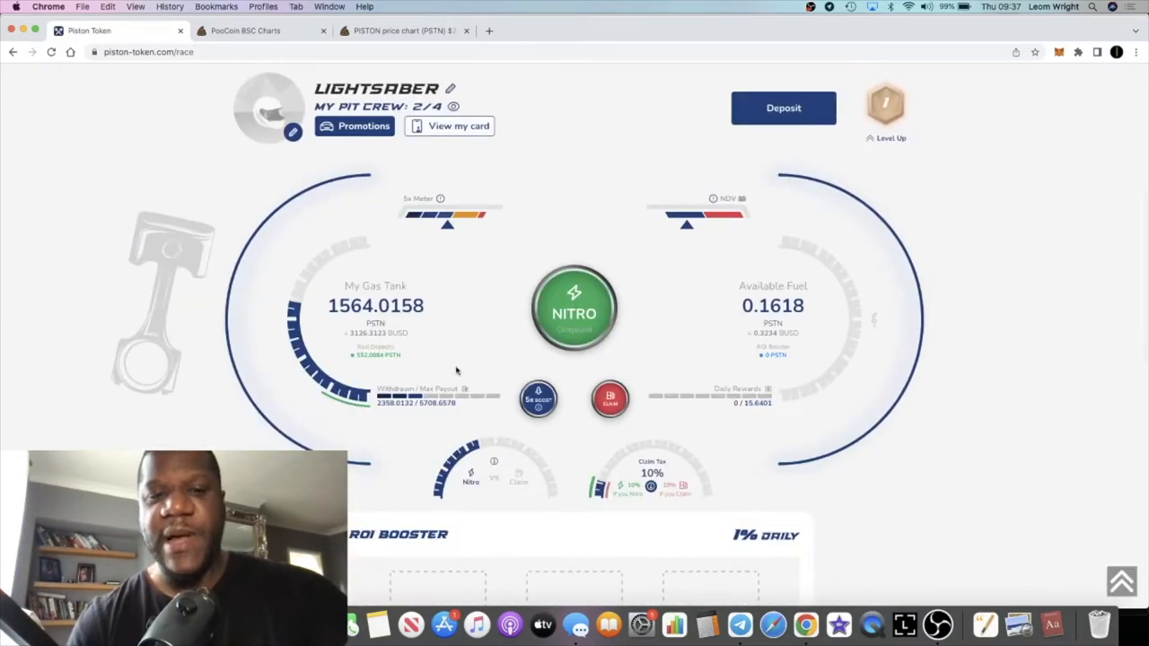
pyautogui.moveTo(452, 360)
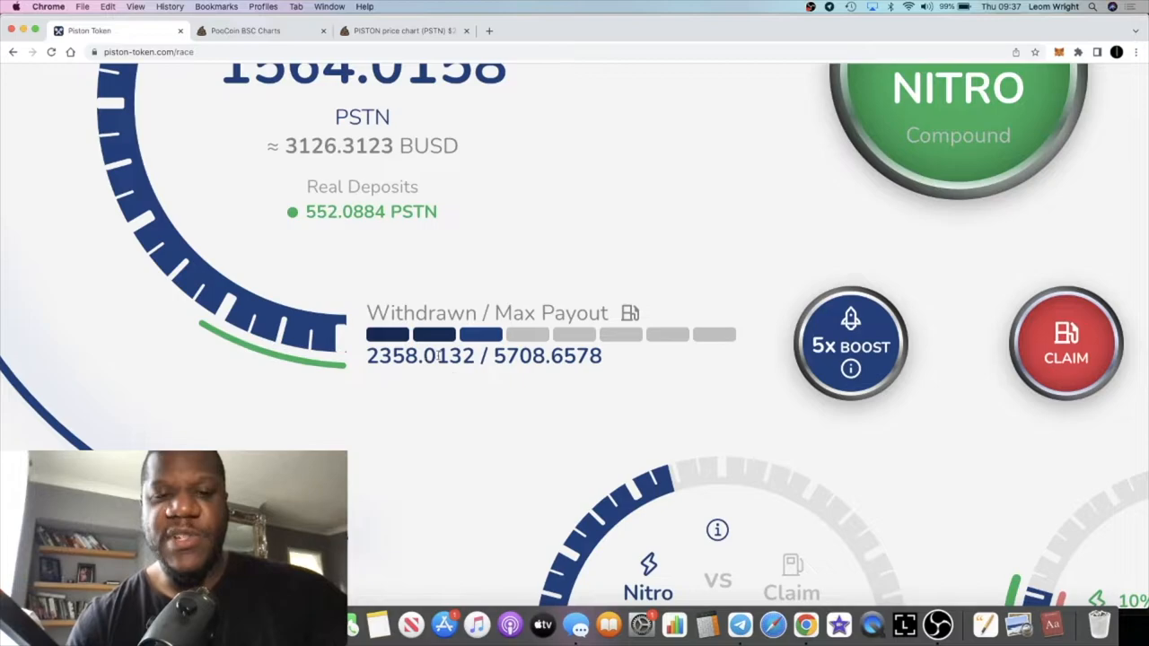
pyautogui.scroll(3)
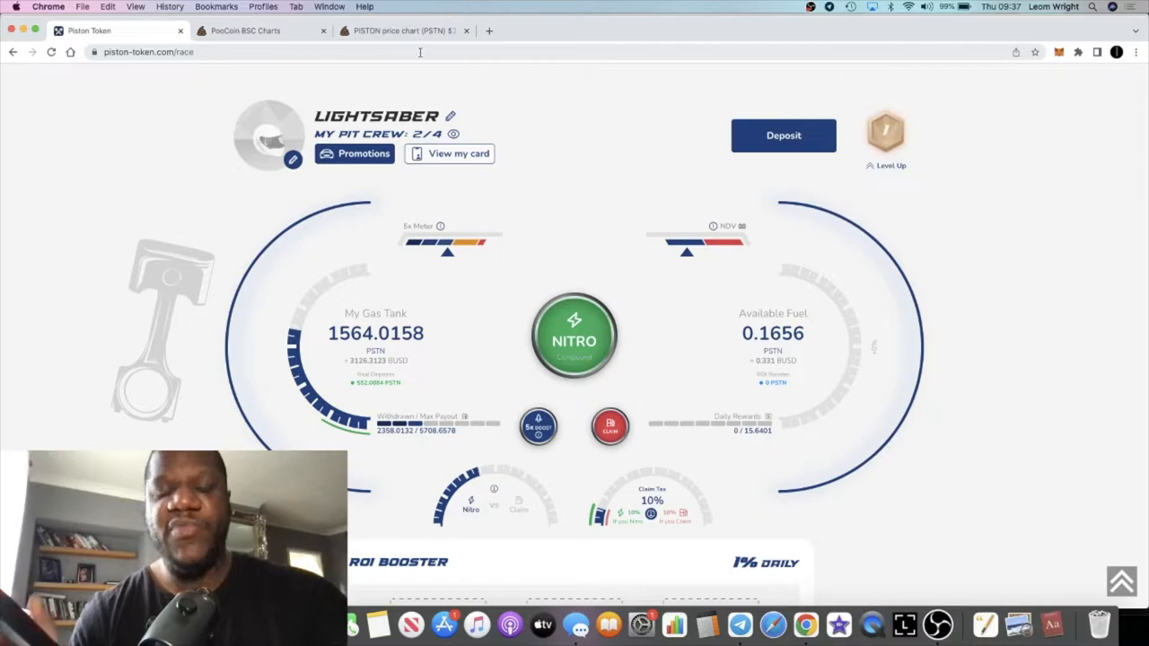
# Step: Return to the PISTON PSTN/BUSD 4h chart, price near $2.00, $2,003,016 market cap
pyautogui.click(413, 30)
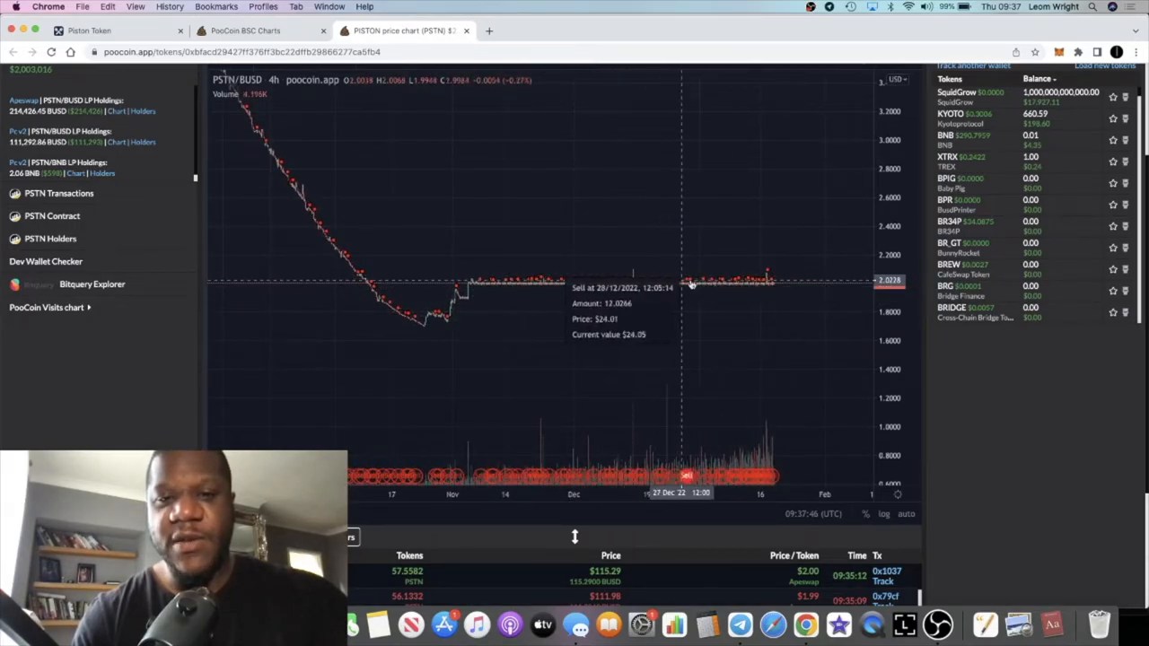
pyautogui.moveTo(710, 338)
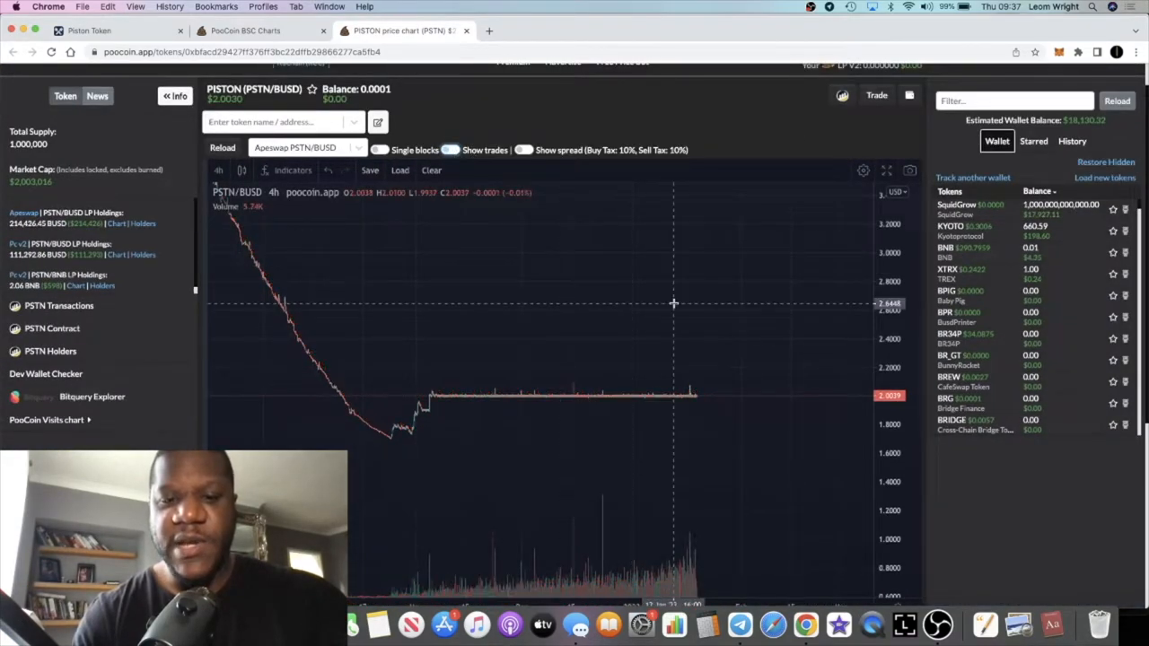
pyautogui.moveTo(692, 555)
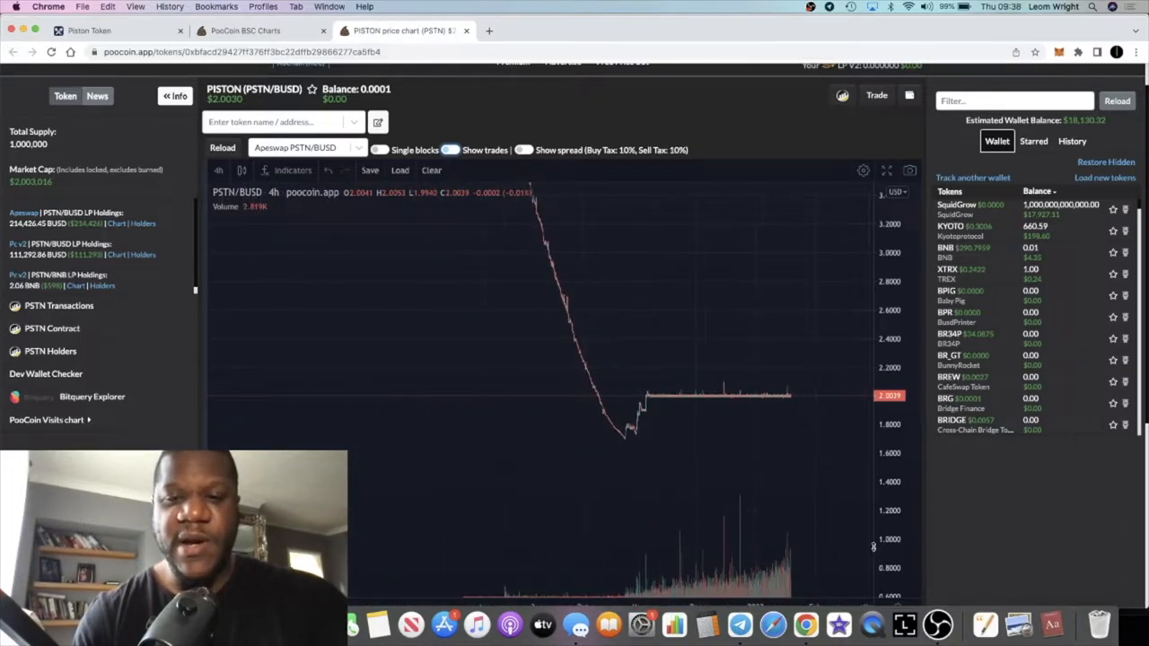
pyautogui.scroll(-3)
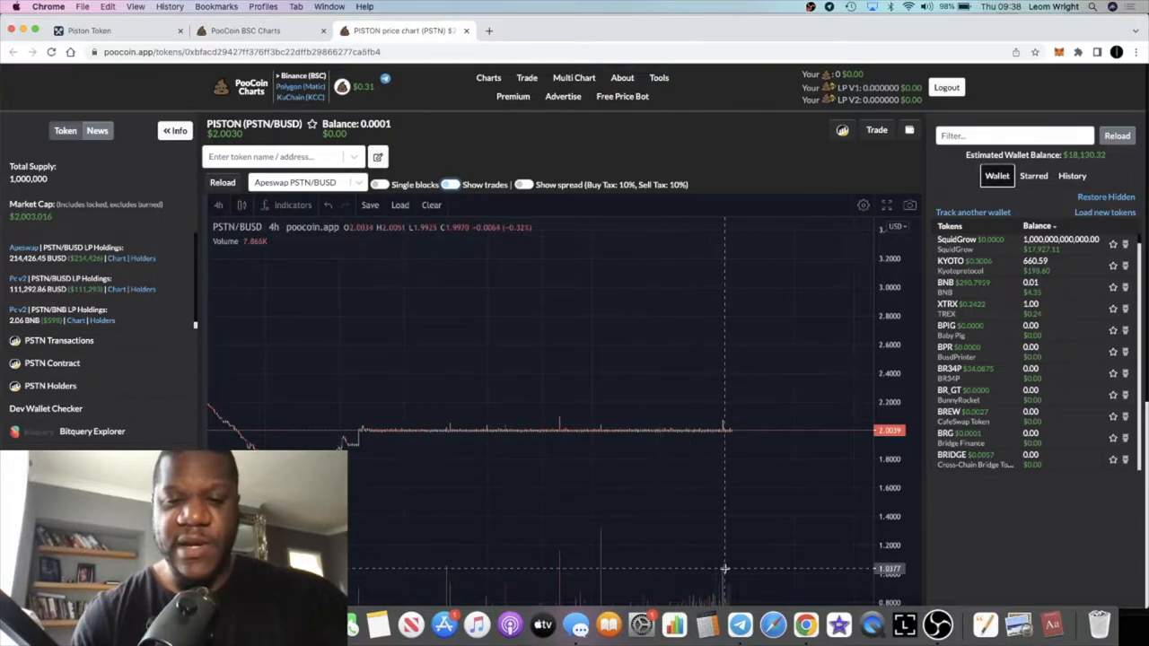
# Step: Scroll the PISTON TOKEN - PISTON RACE pinned messages back to 31 December 2022
pyautogui.click(739, 625)
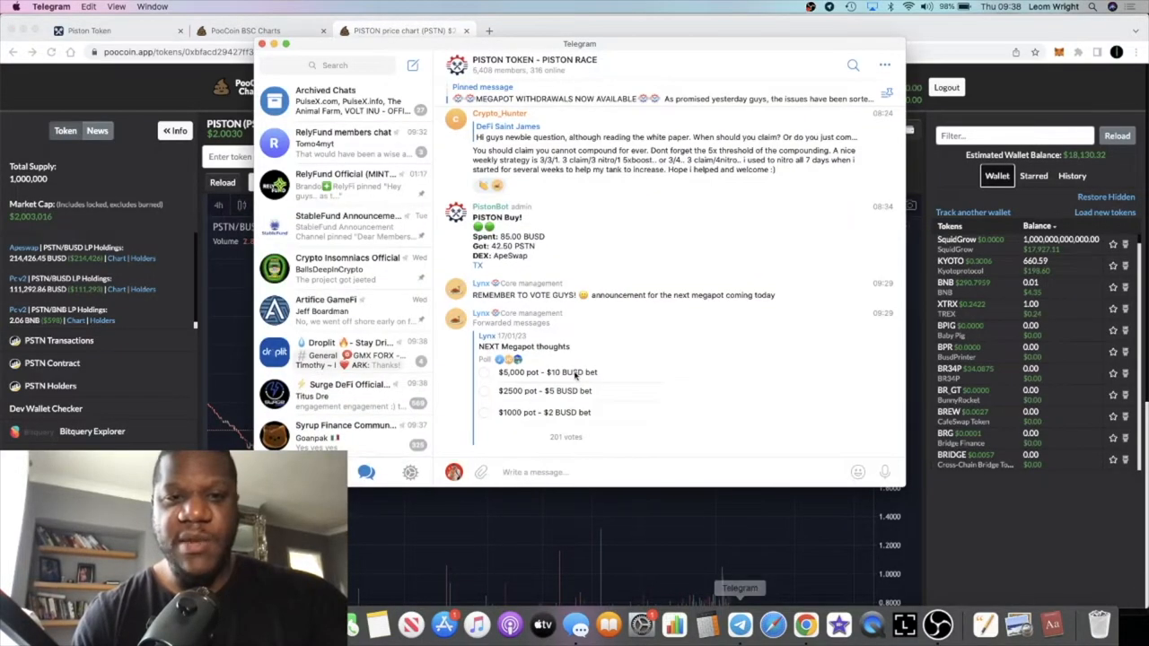
pyautogui.moveTo(647, 265)
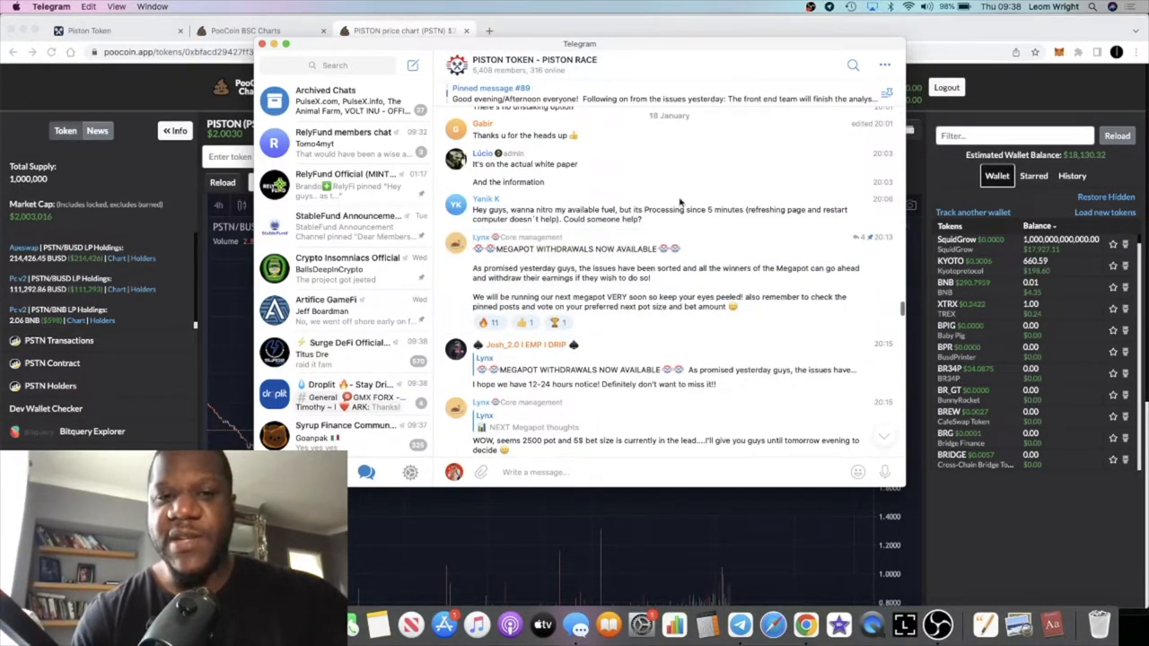
pyautogui.moveTo(681, 105)
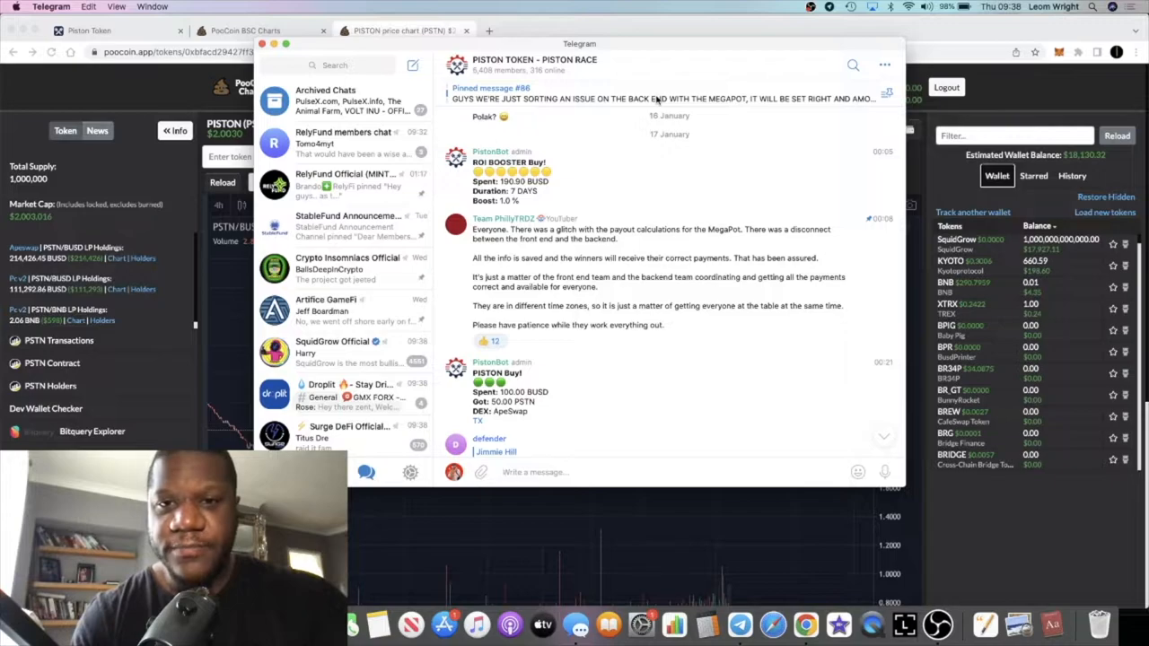
pyautogui.scroll(-3)
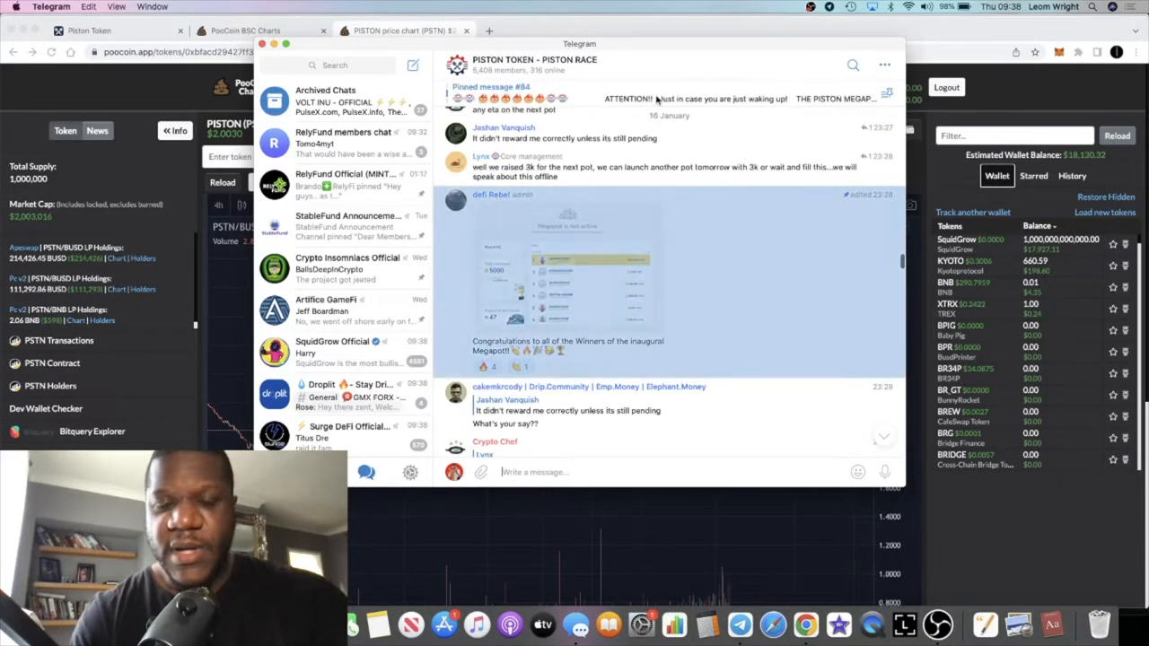
pyautogui.scroll(-3)
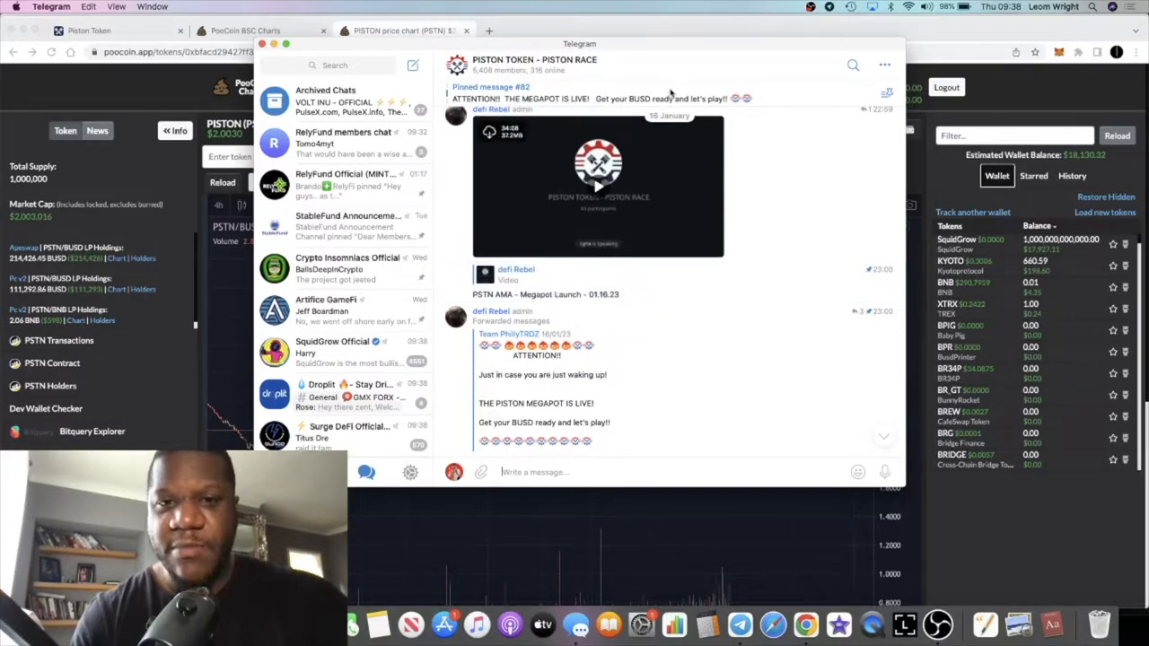
pyautogui.scroll(-3)
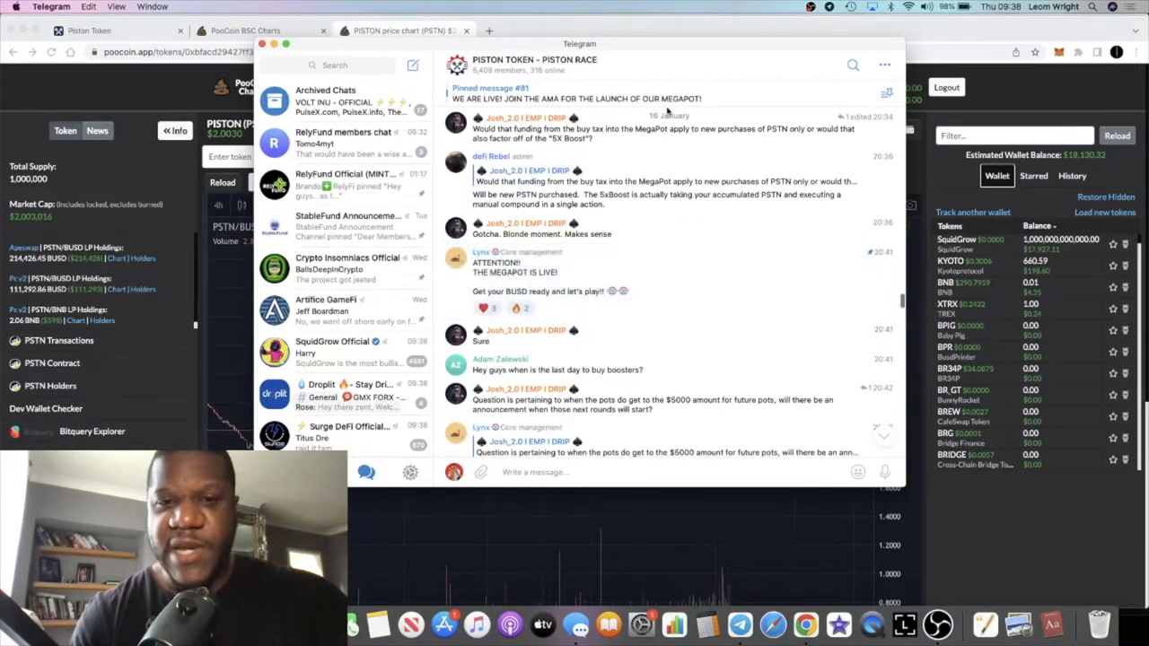
pyautogui.scroll(-3)
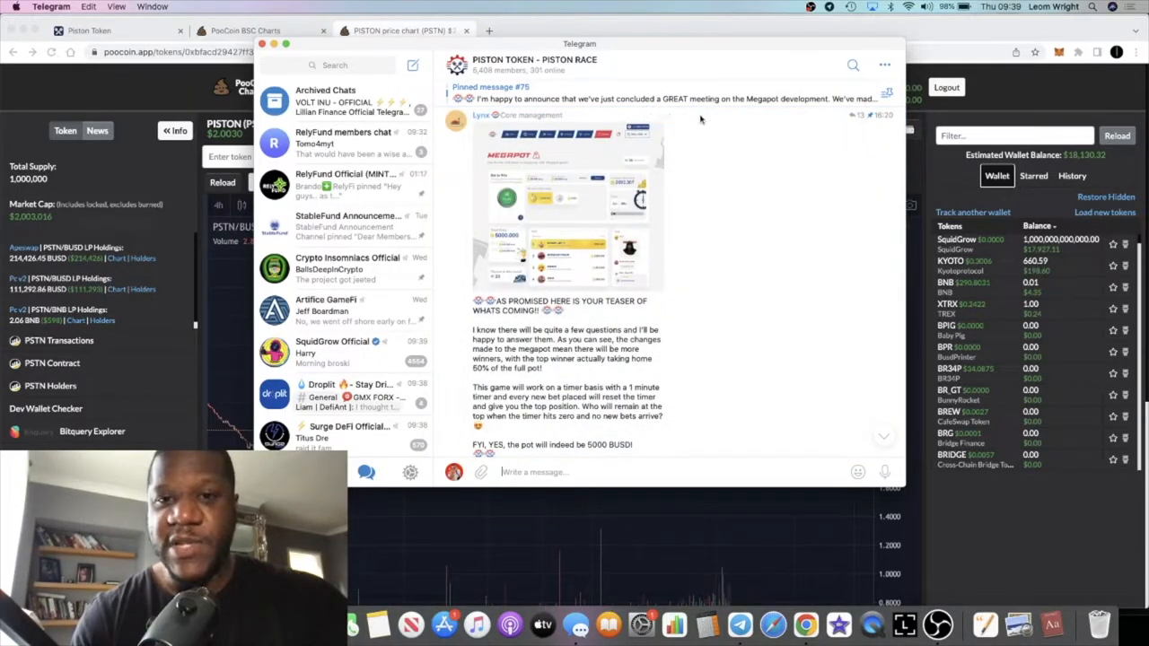
pyautogui.scroll(-3)
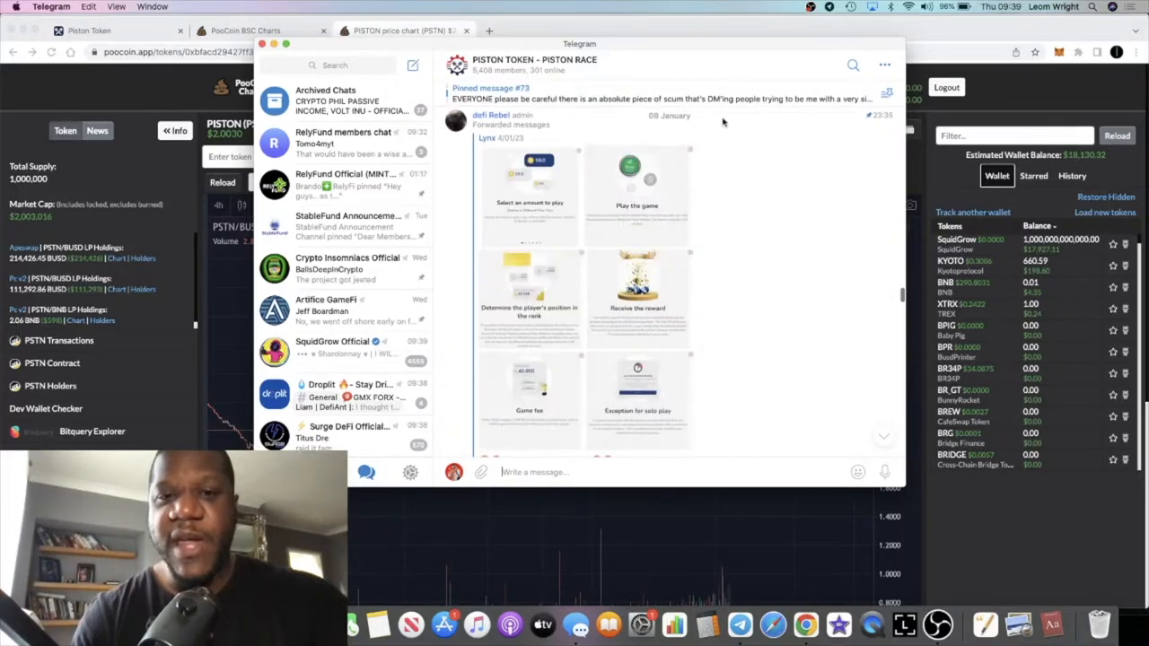
pyautogui.scroll(-3)
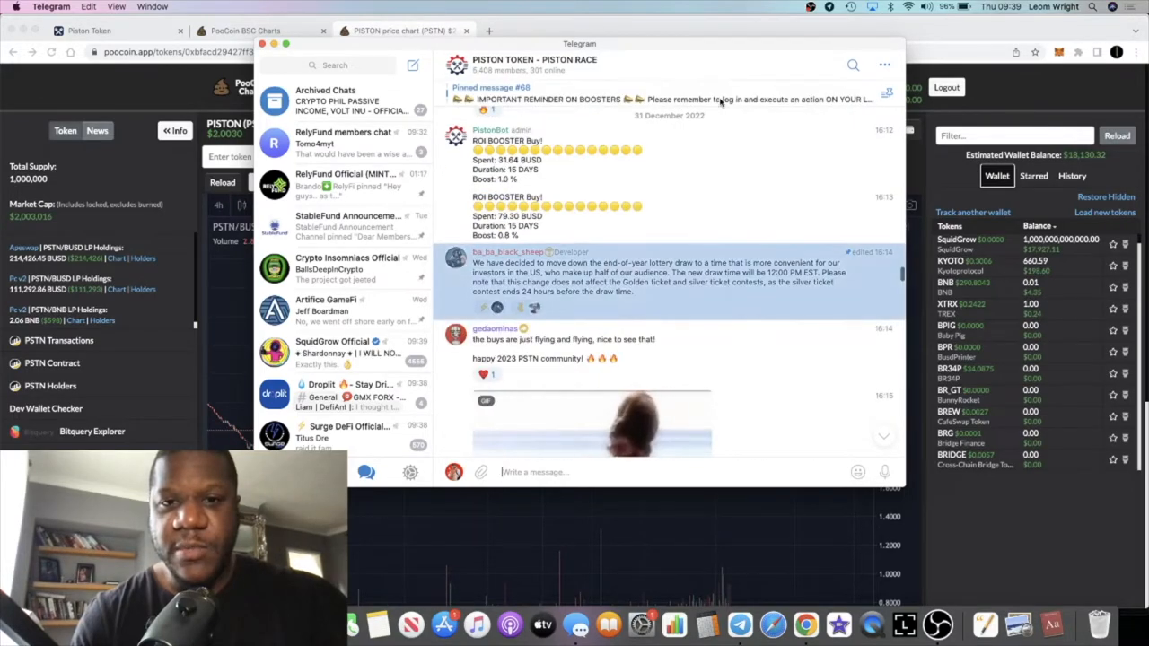
# Step: Jump from the pinned message to Nigel's 'Claim early, and claim often' post
pyautogui.click(852, 64)
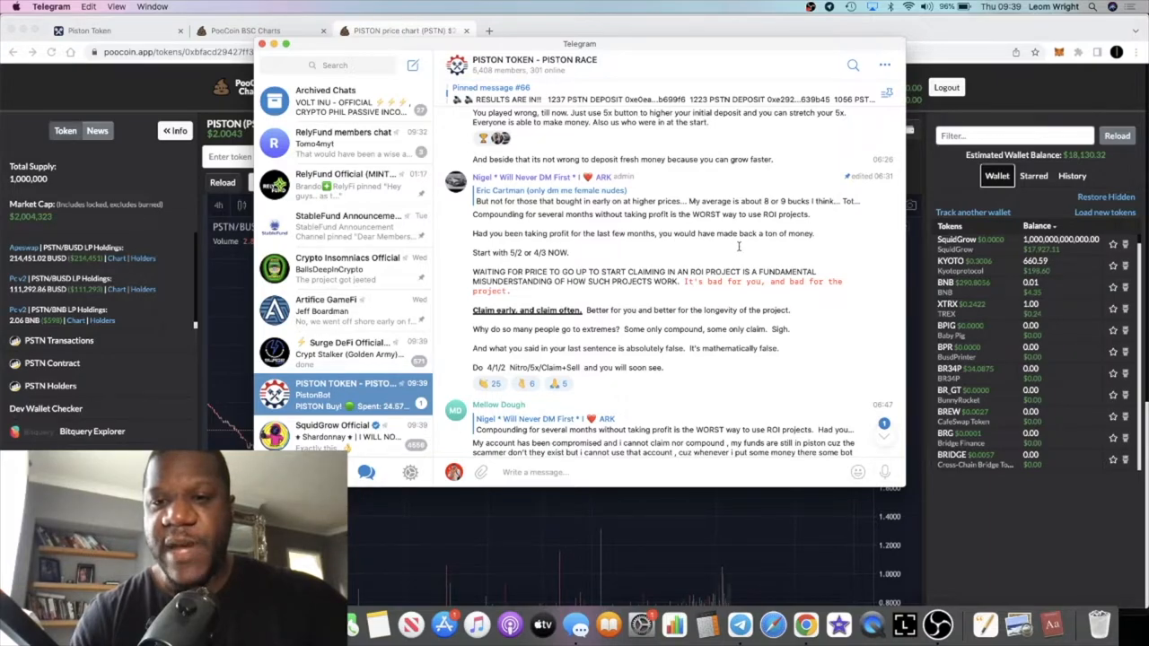
pyautogui.scroll(-3)
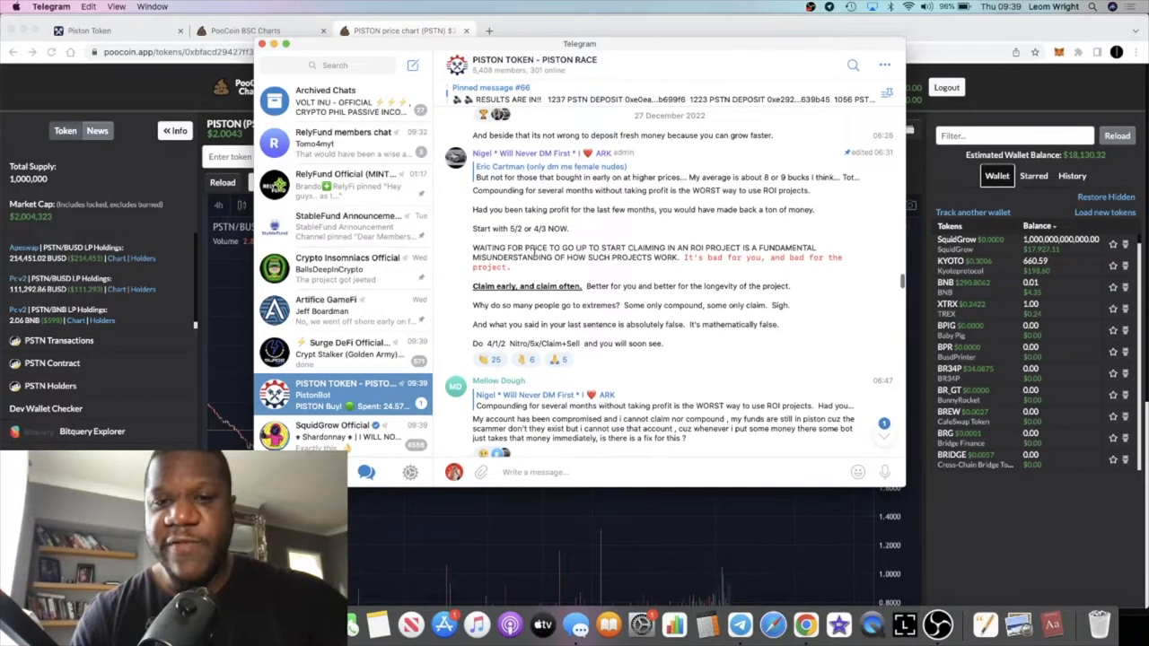
pyautogui.scroll(-3)
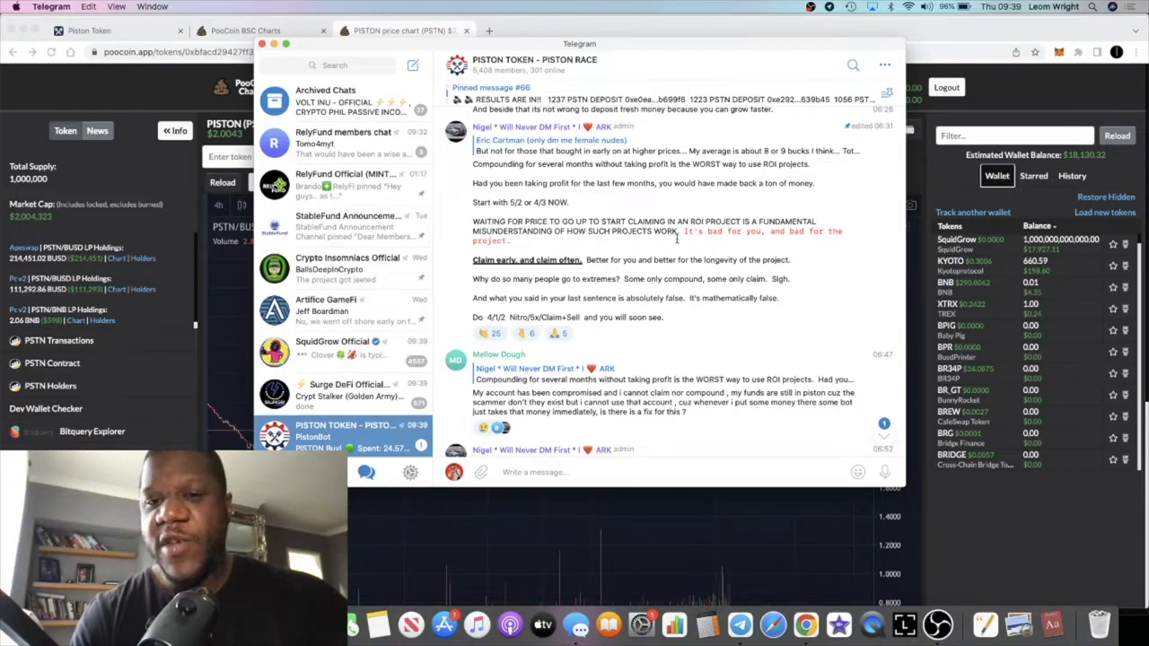
pyautogui.scroll(-3)
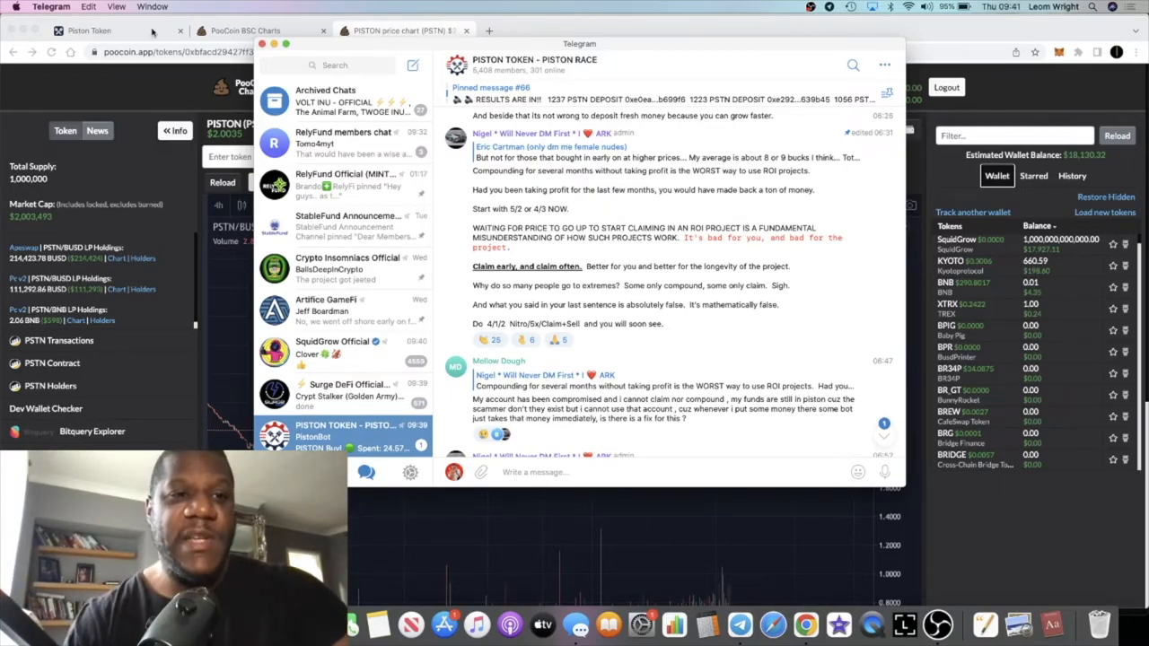
# Step: Return to the Piston Race dashboard: 0.2163 PSTN available fuel, 1564.0158 PSTN gas tank
pyautogui.click(107, 30)
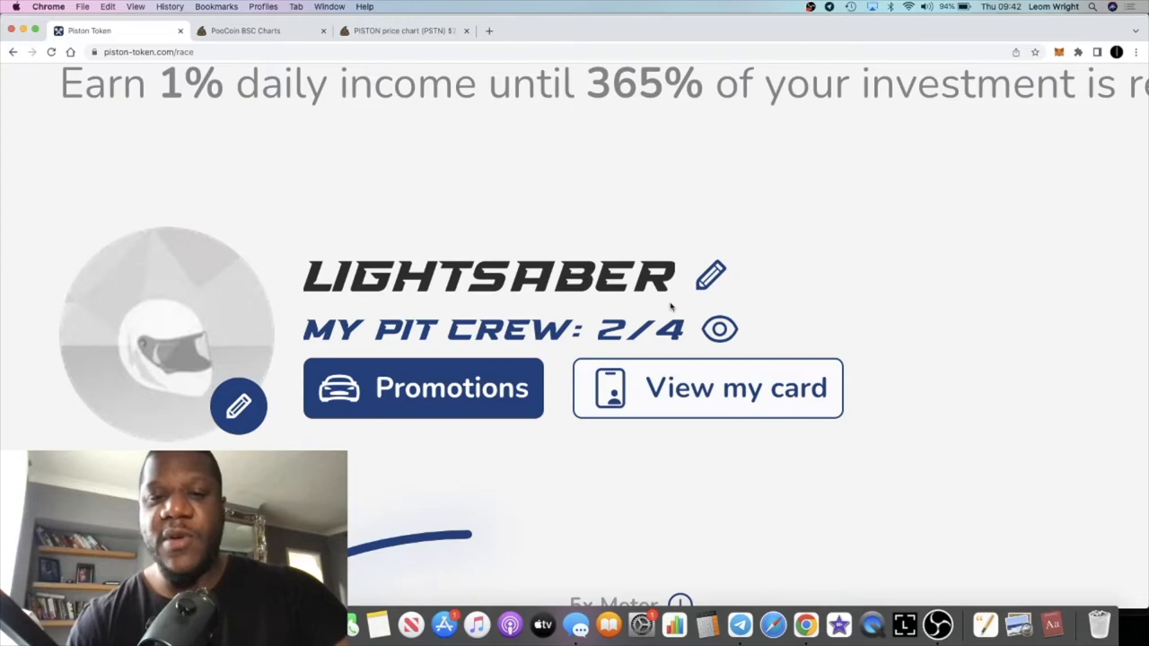
pyautogui.scroll(-3)
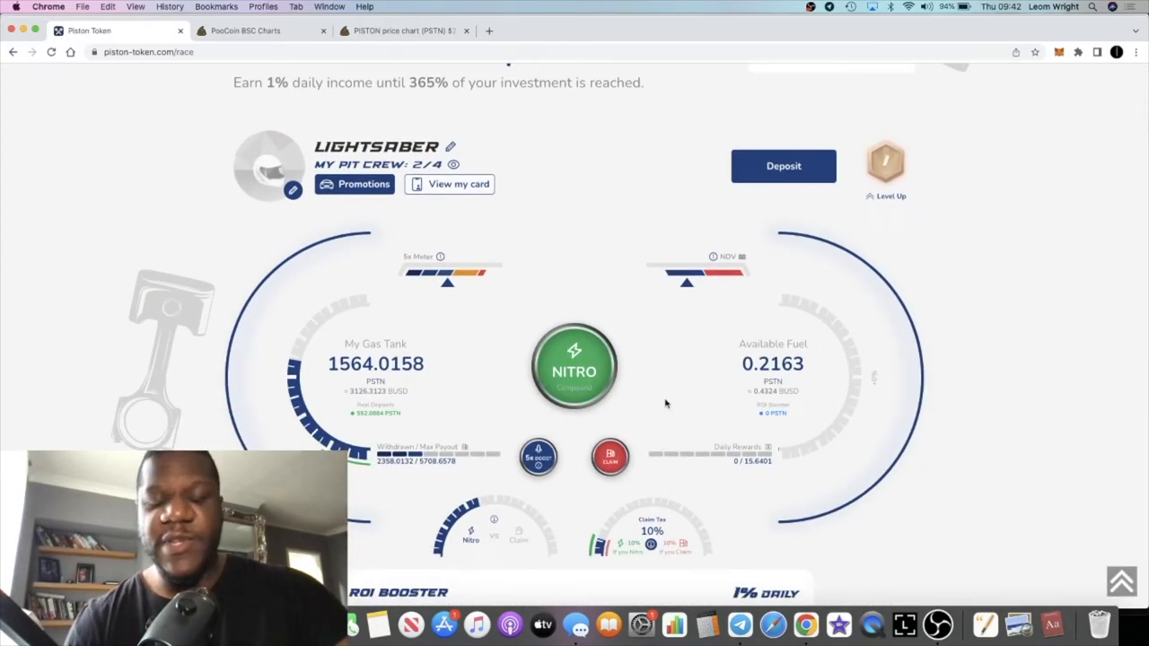
pyautogui.moveTo(516, 112)
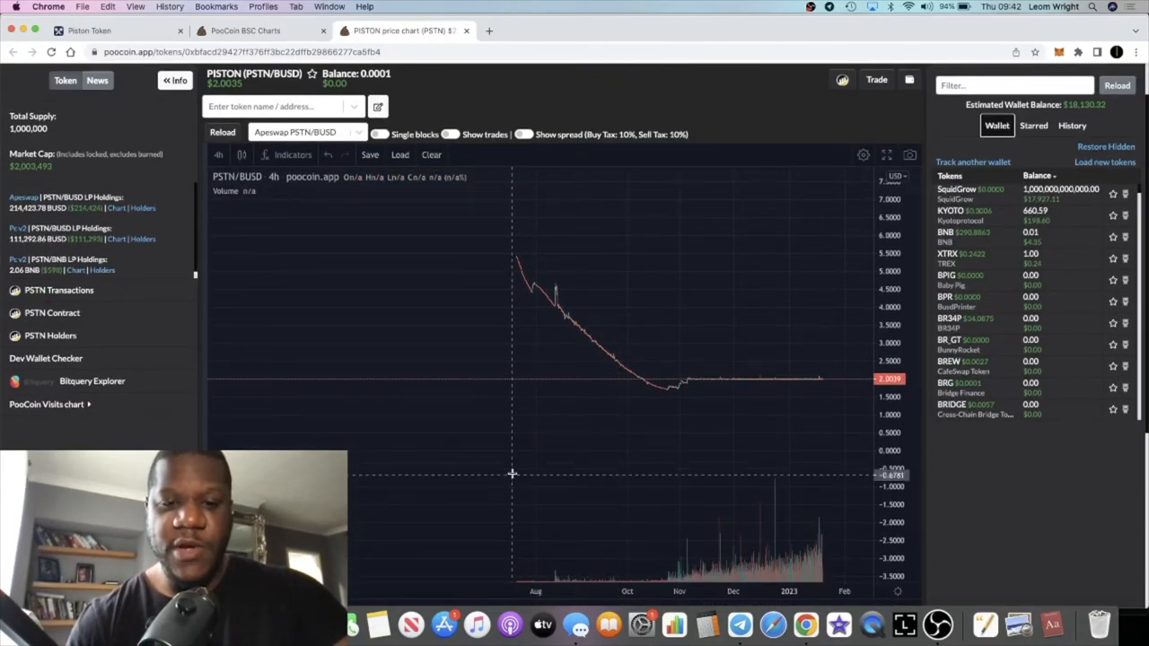
pyautogui.moveTo(519, 458)
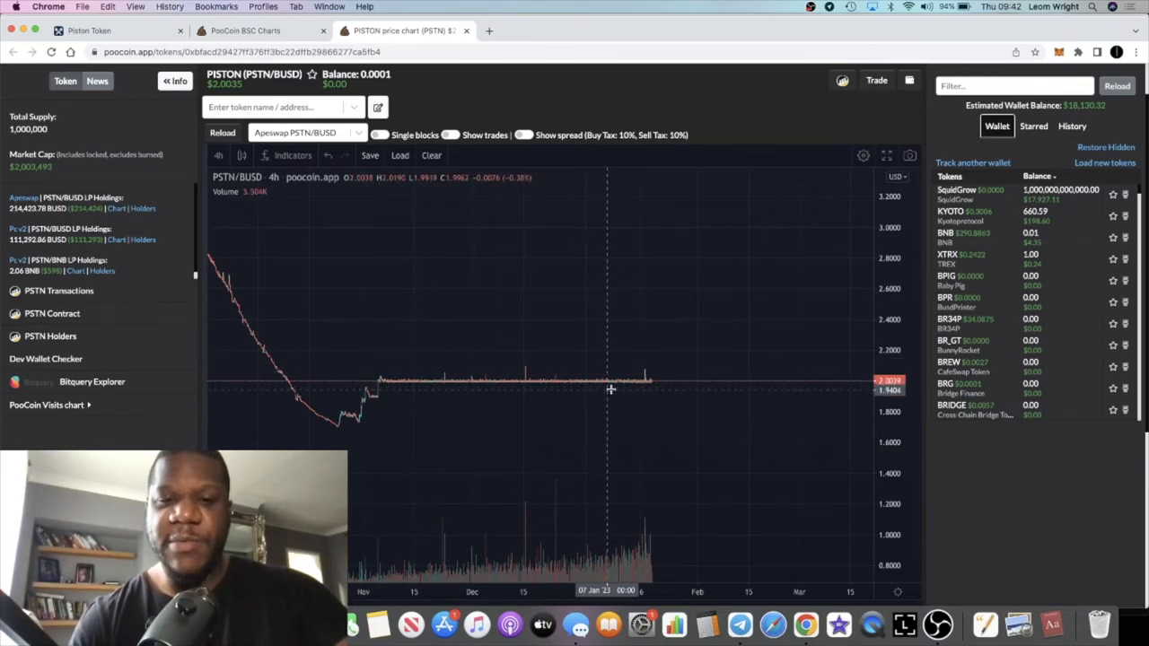
pyautogui.moveTo(444, 393)
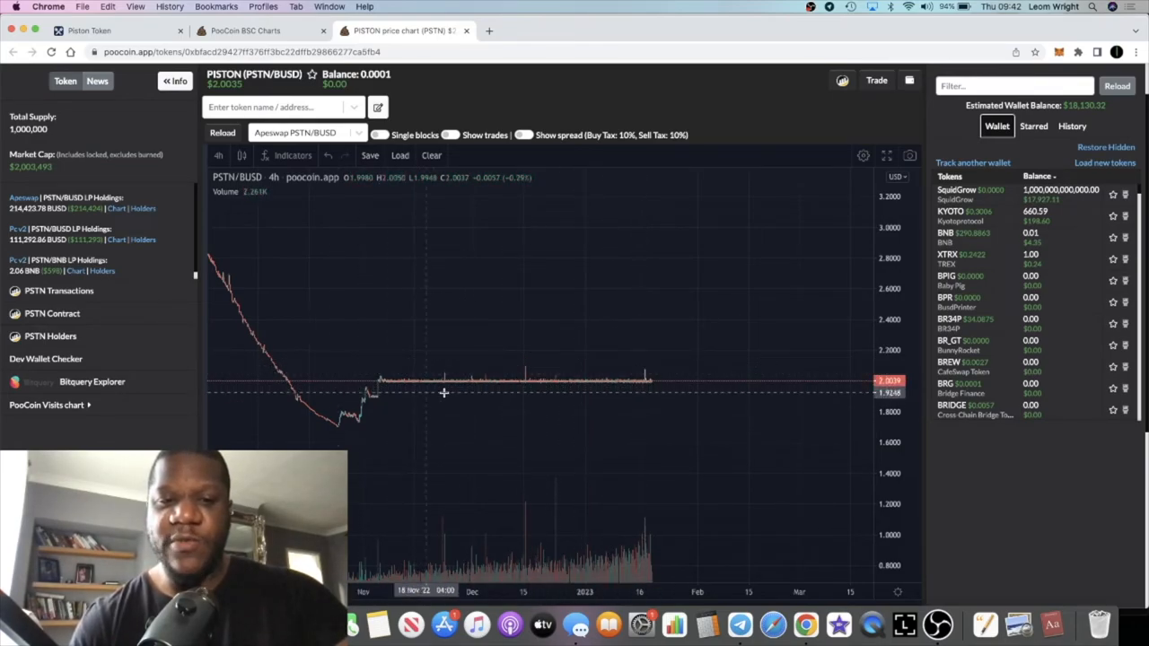
pyautogui.moveTo(570, 390)
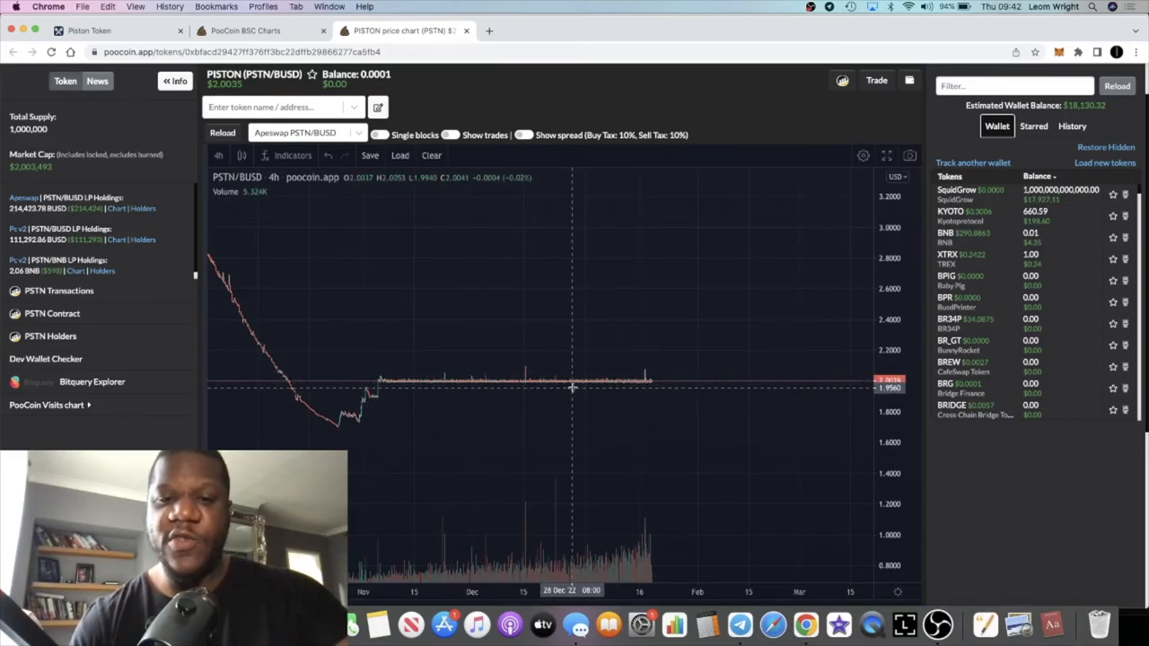